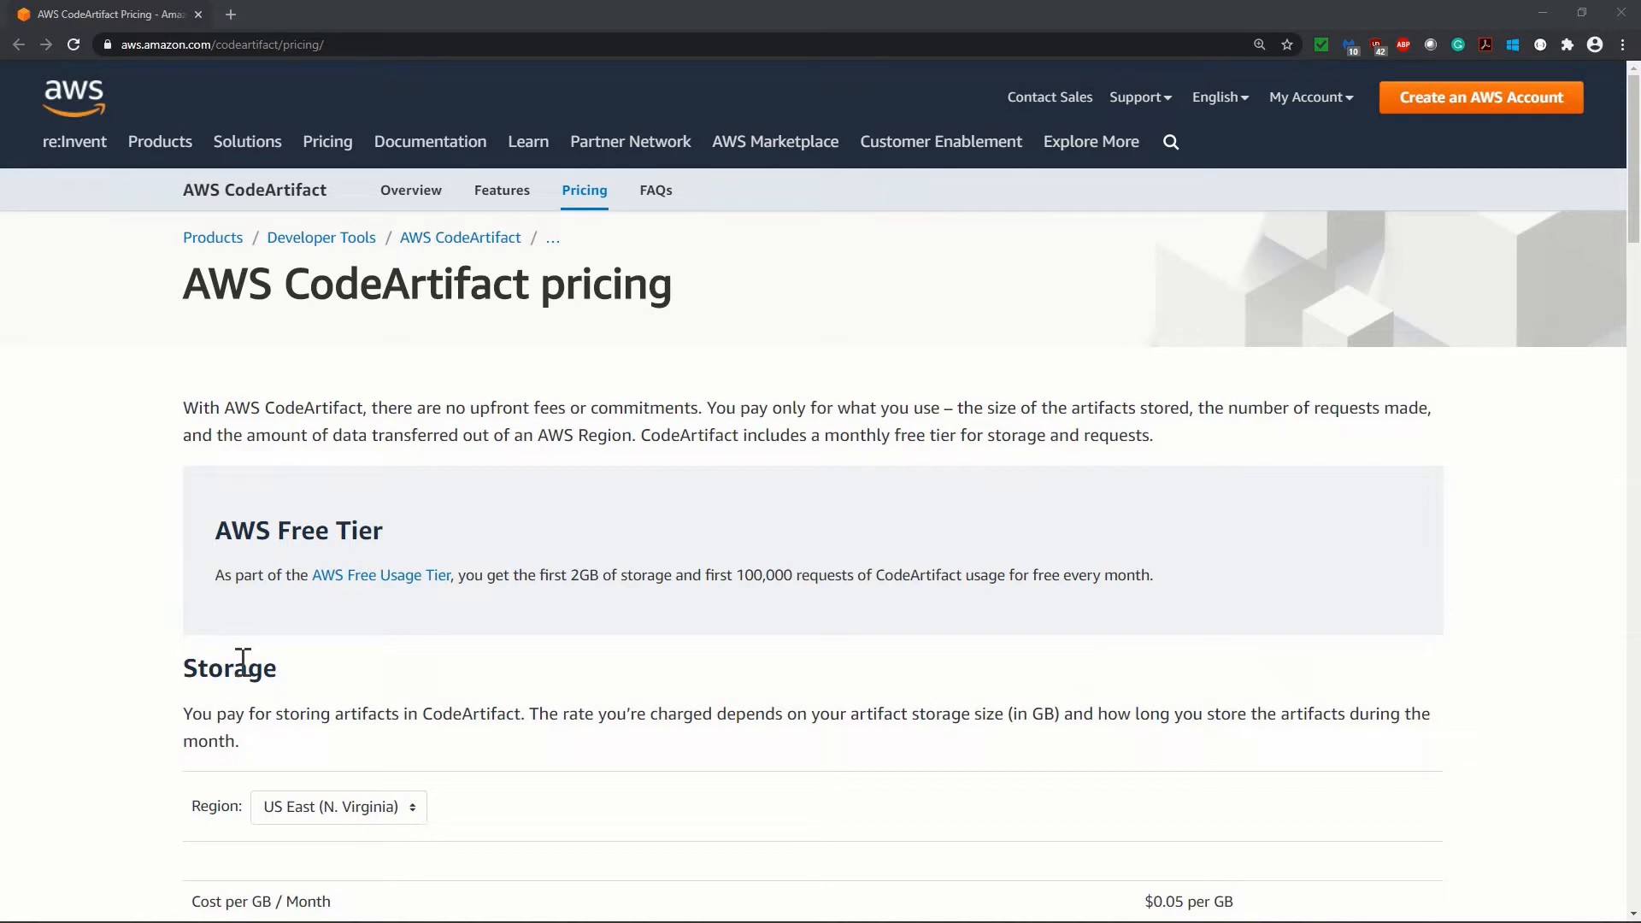
scroll(down, 3)
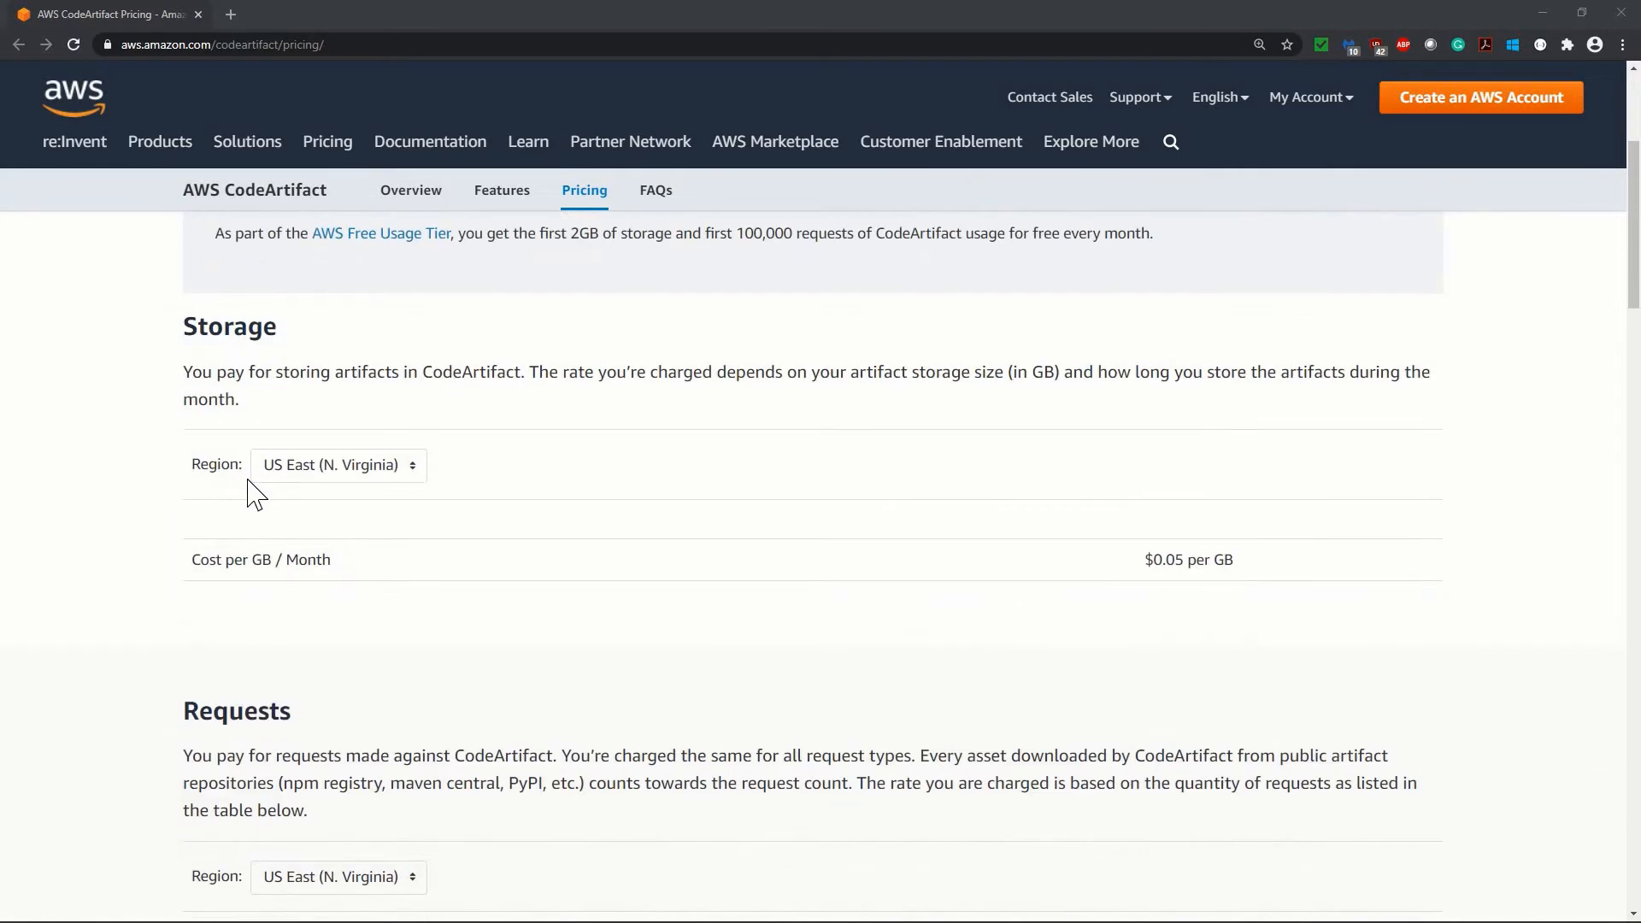
click(337, 465)
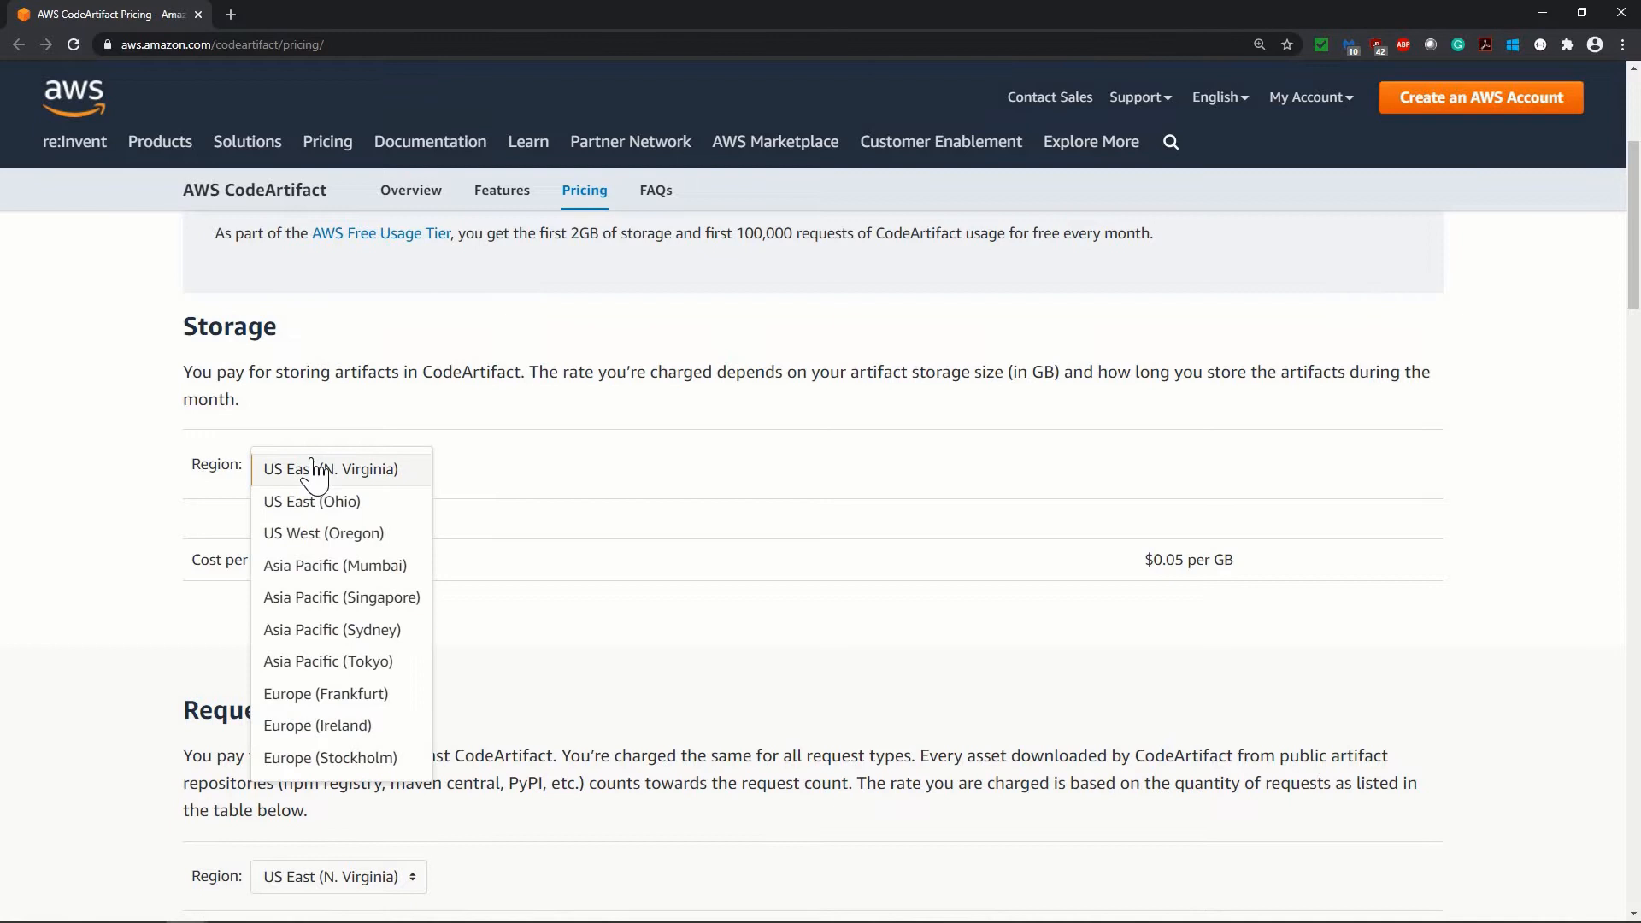
mouse_move(293, 487)
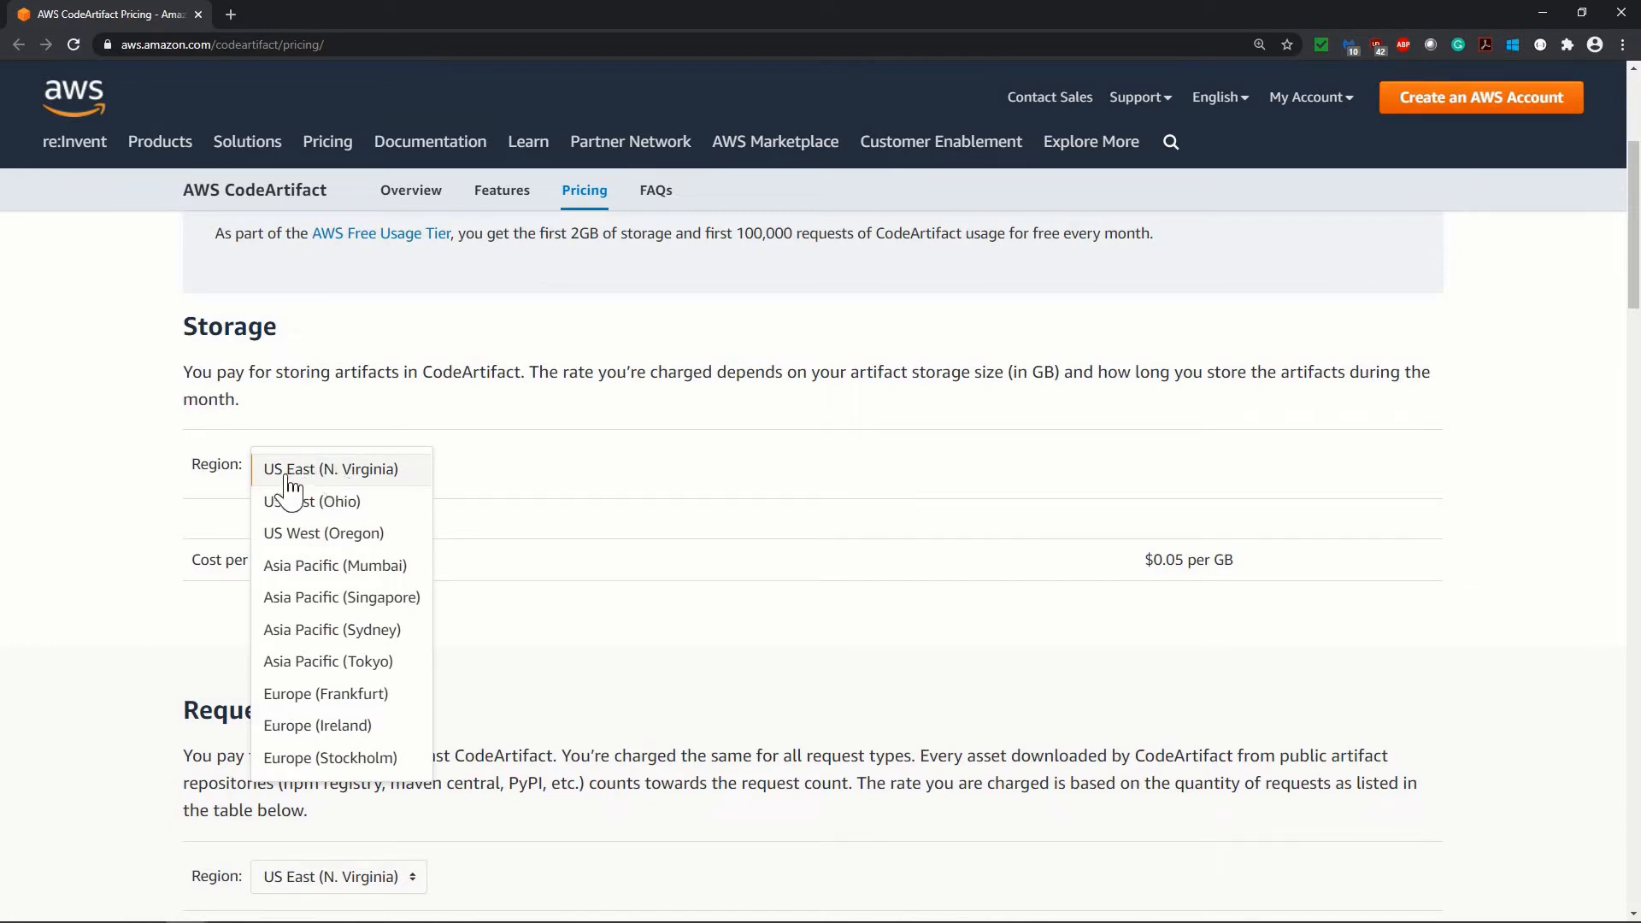
click(330, 469)
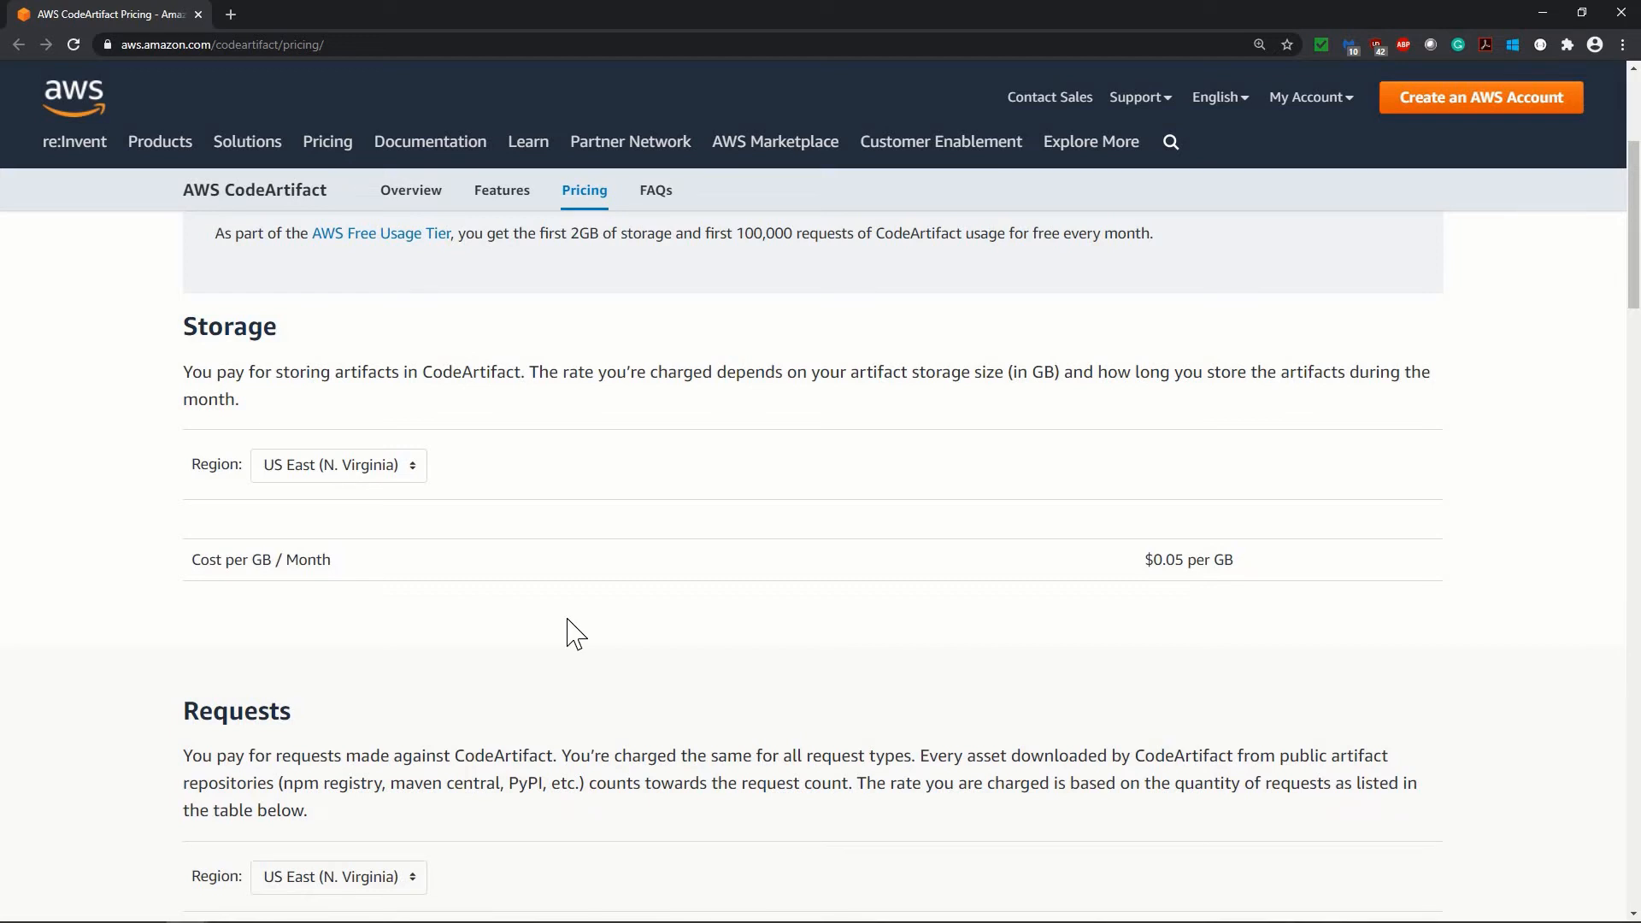
scroll(up, 3)
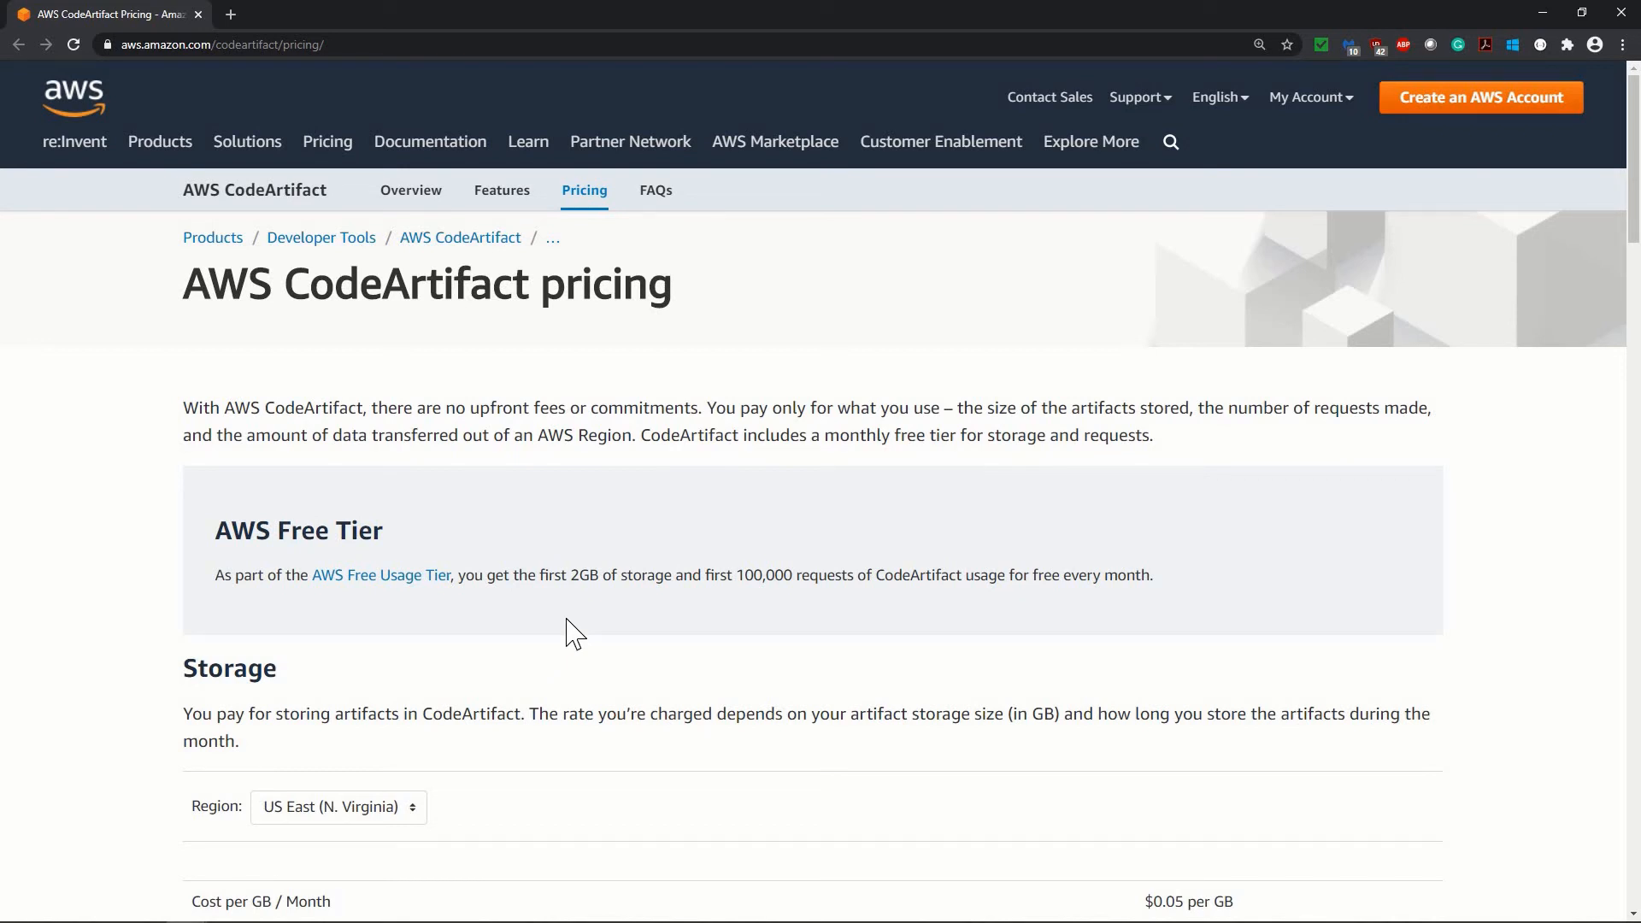
scroll(down, 3)
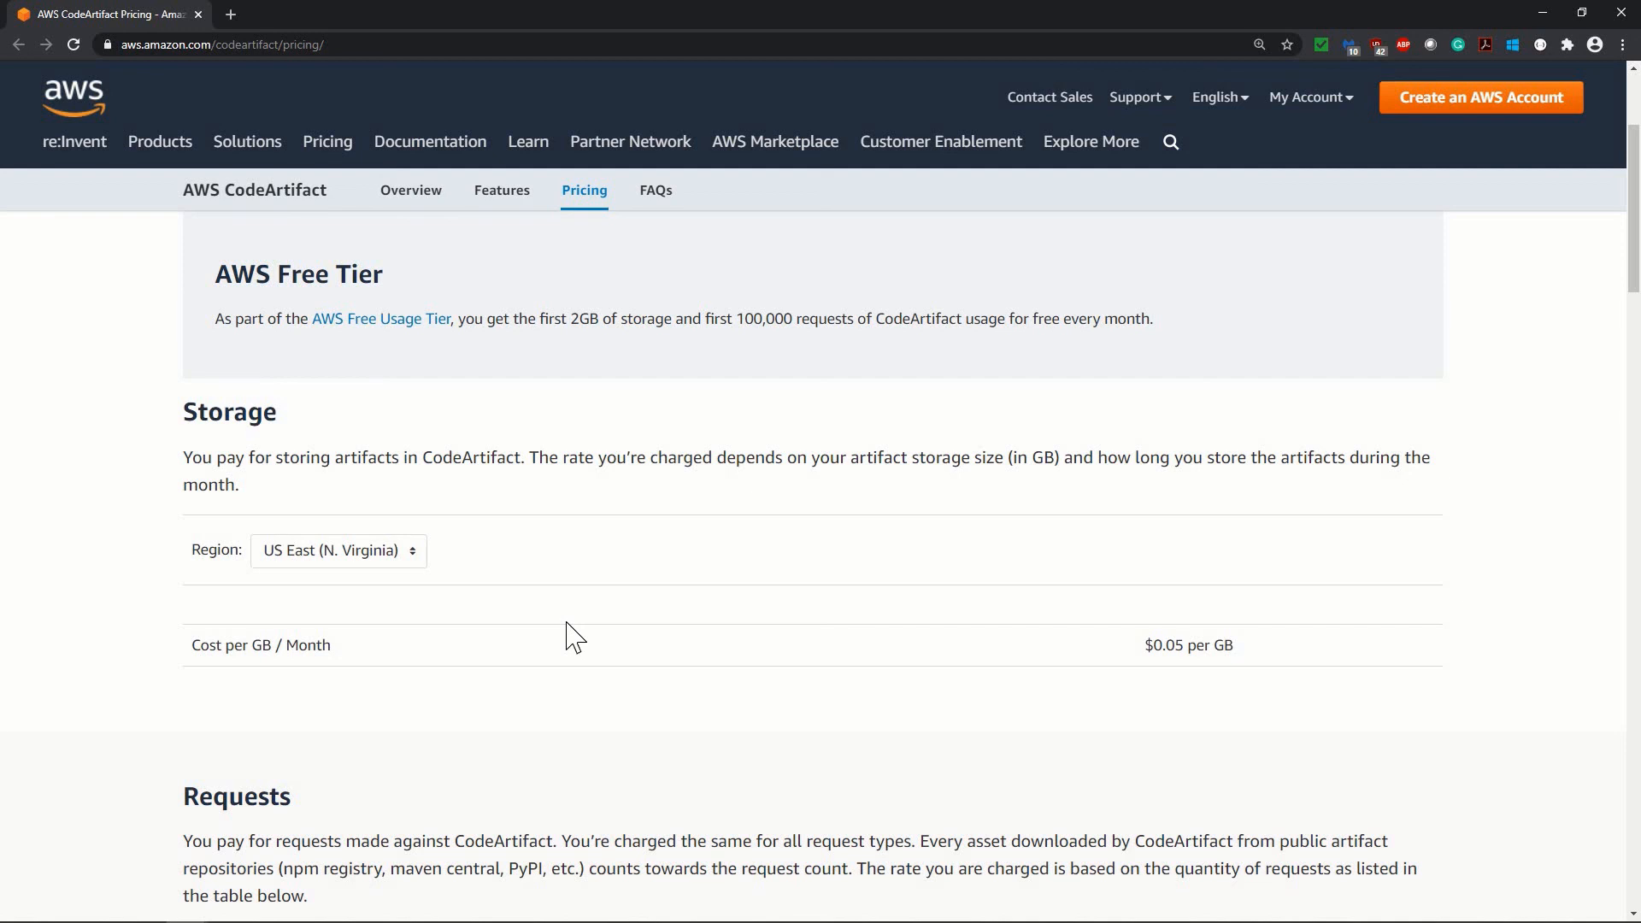
scroll(up, 3)
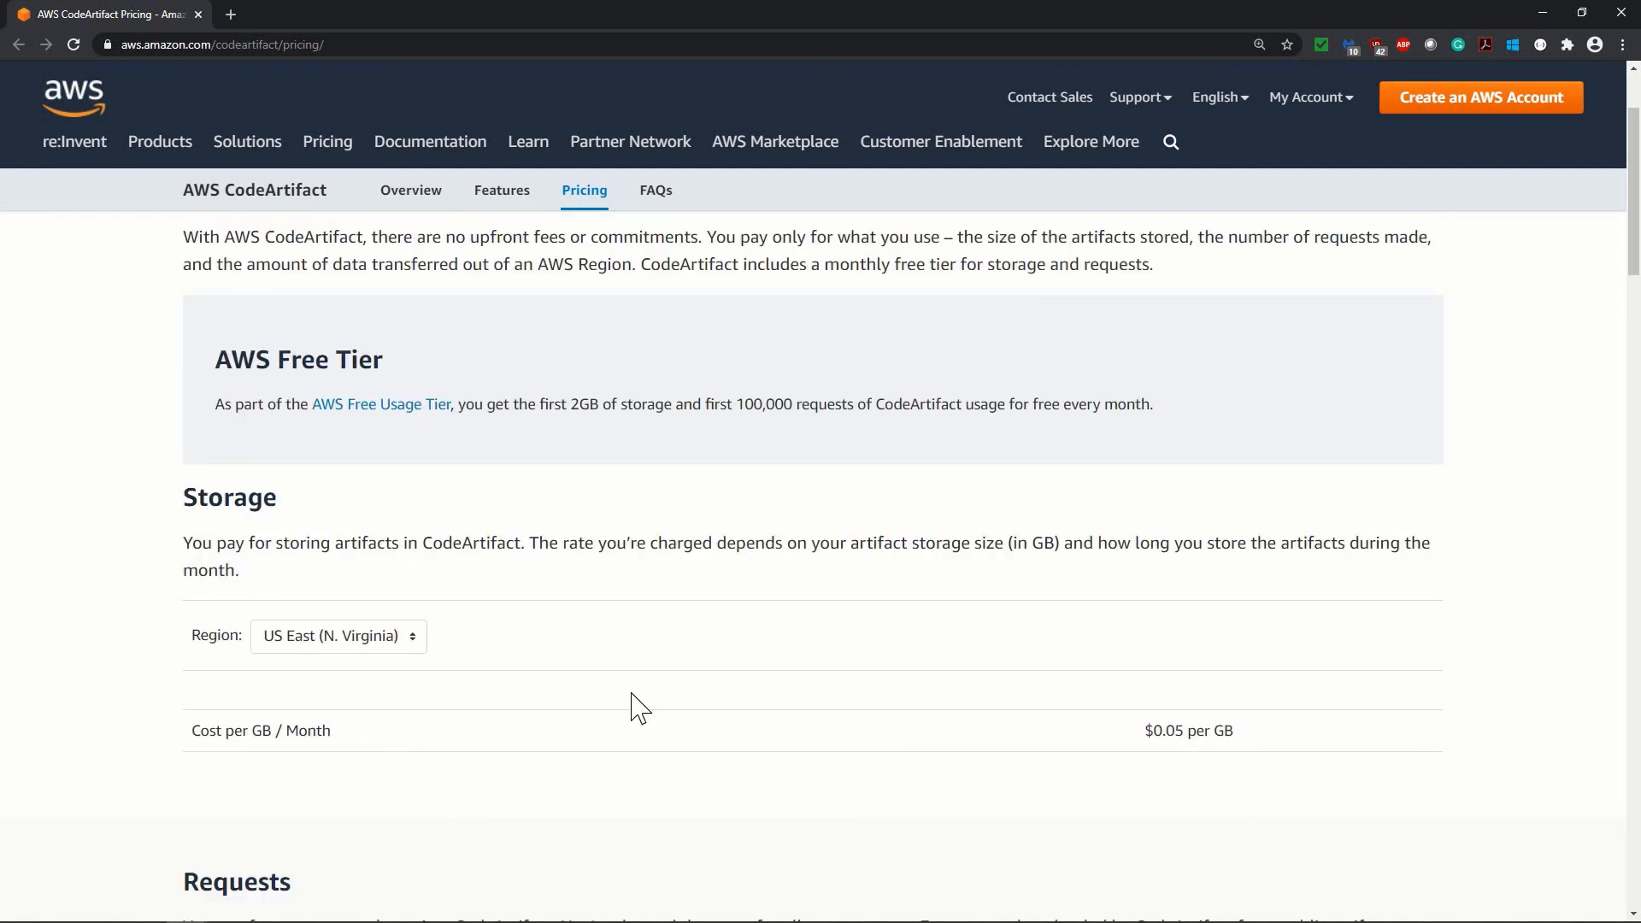